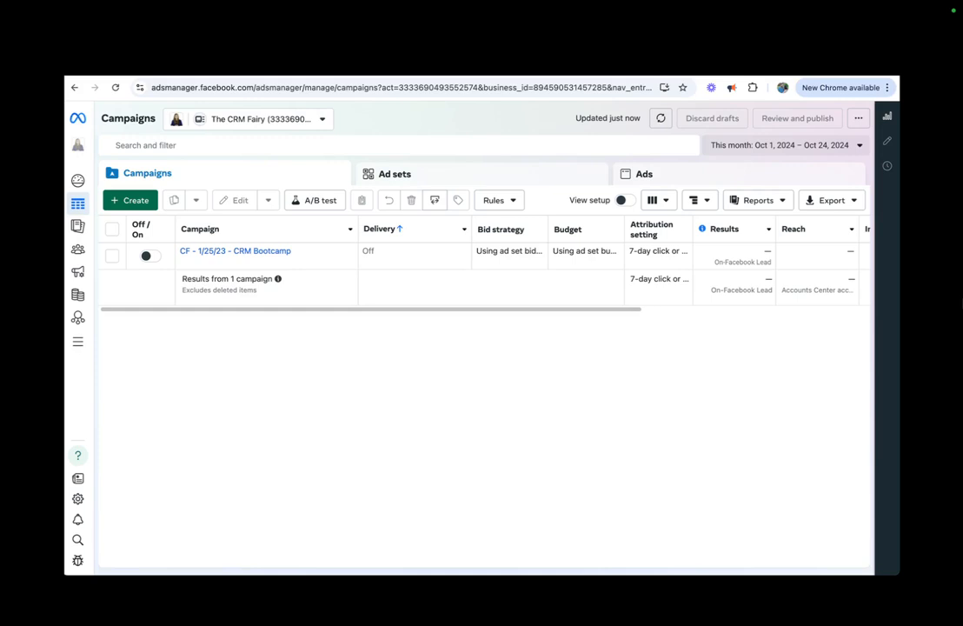
pyautogui.moveTo(650, 165)
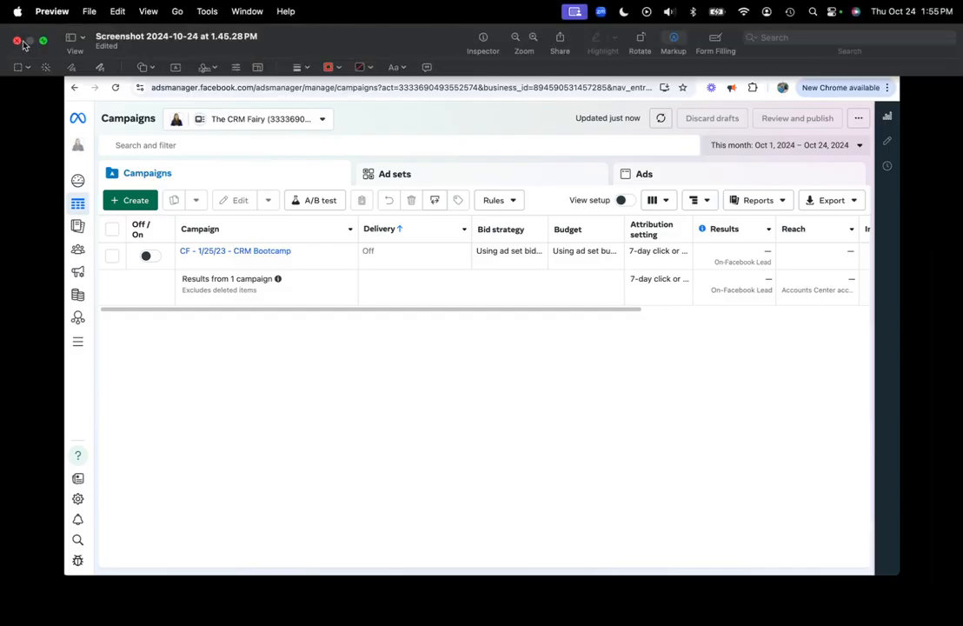
# Step: Close the Preview screenshot to reveal the Real Estate, Tom Ferry and Gary Vee ad sets
pyautogui.click(395, 173)
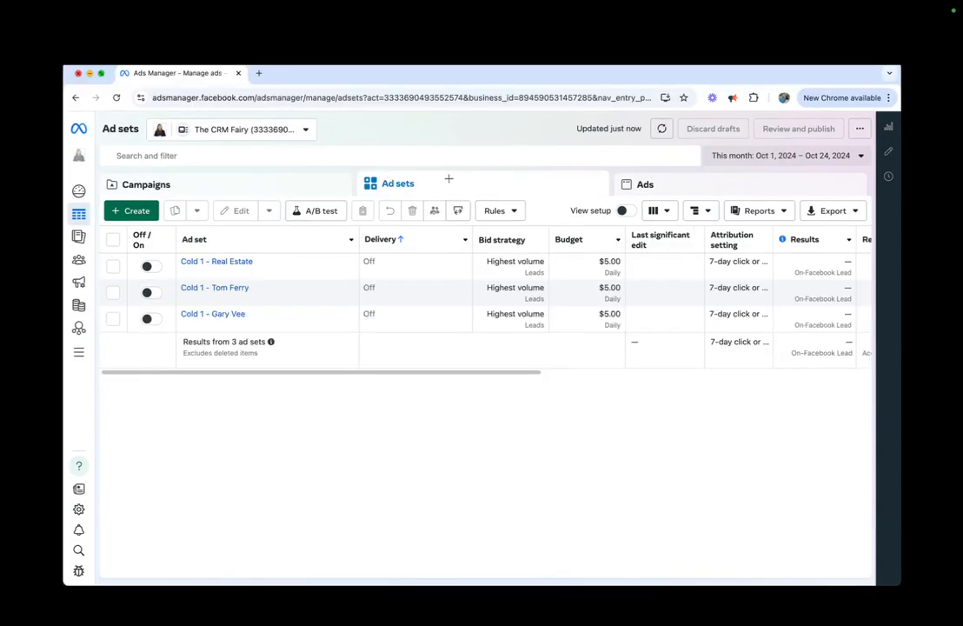
pyautogui.moveTo(910, 216)
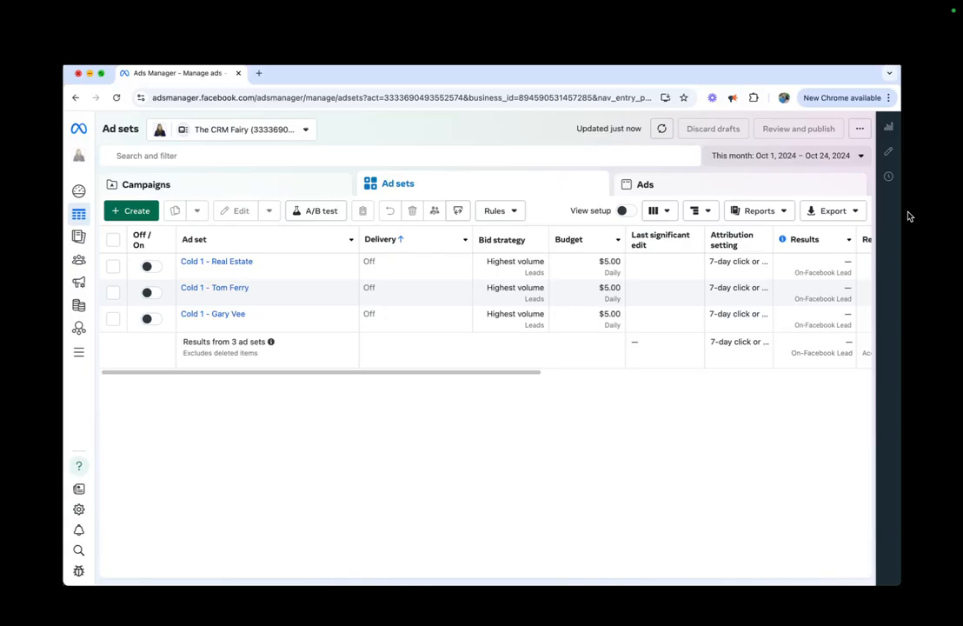
pyautogui.moveTo(947, 203)
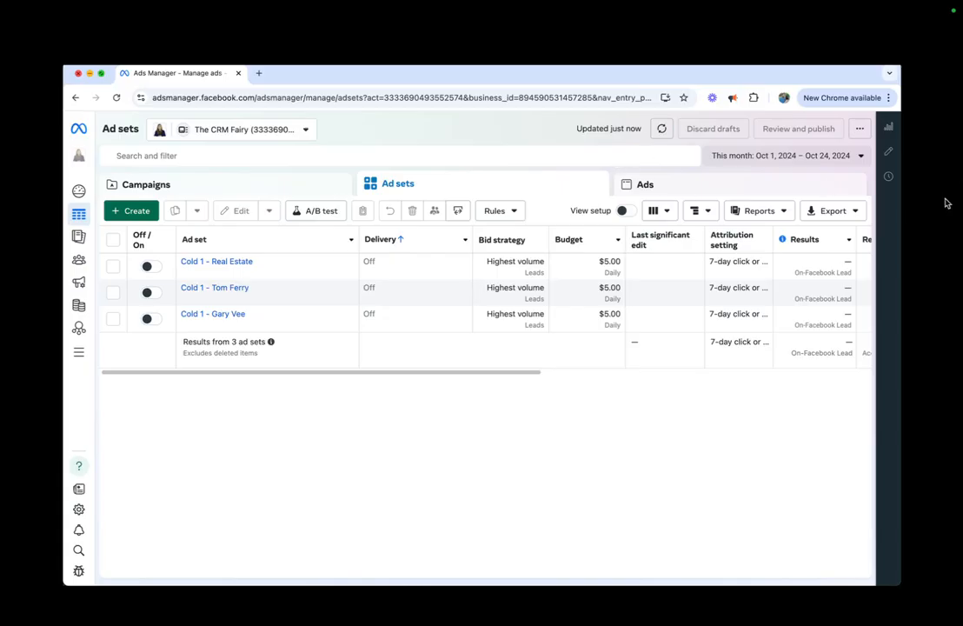
pyautogui.moveTo(914, 243)
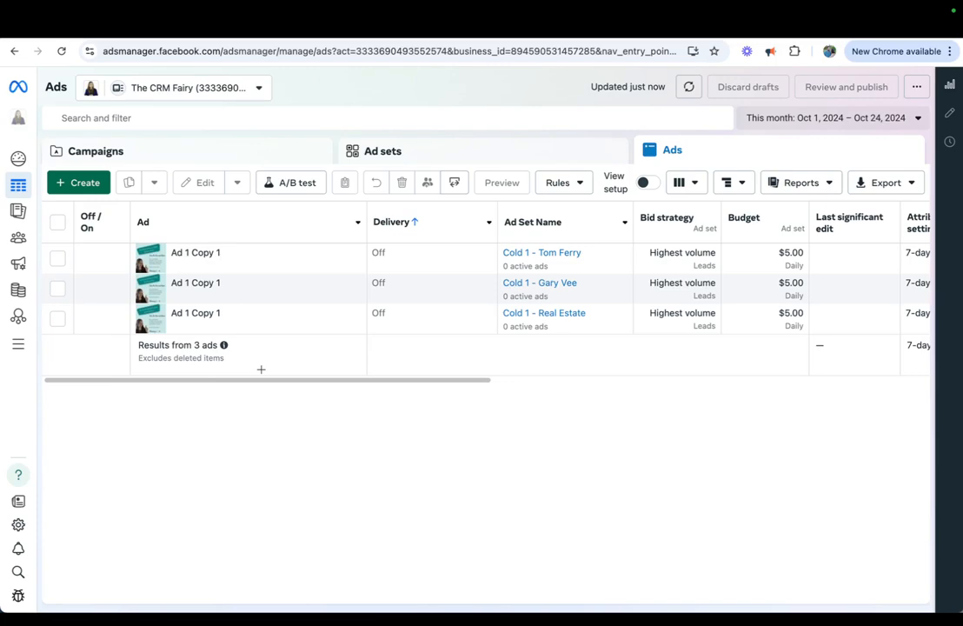
pyautogui.moveTo(523, 269)
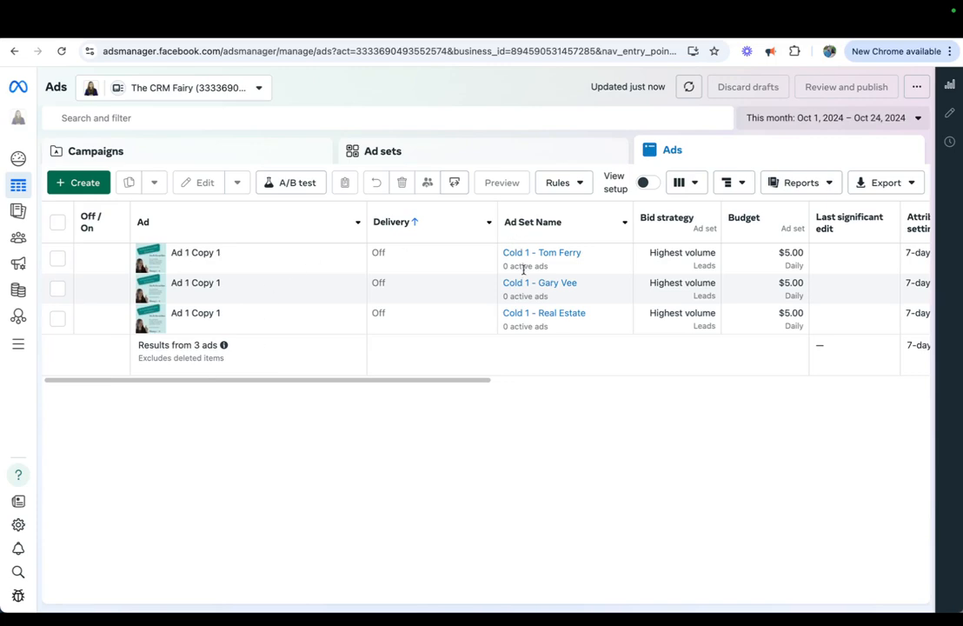